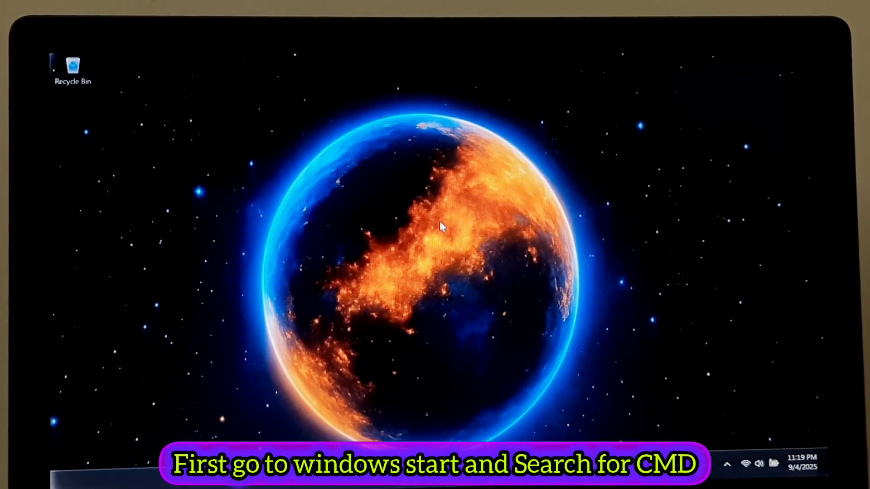
Search the Start menu for cmd and launch Command Prompt as administrator.
click(411, 472)
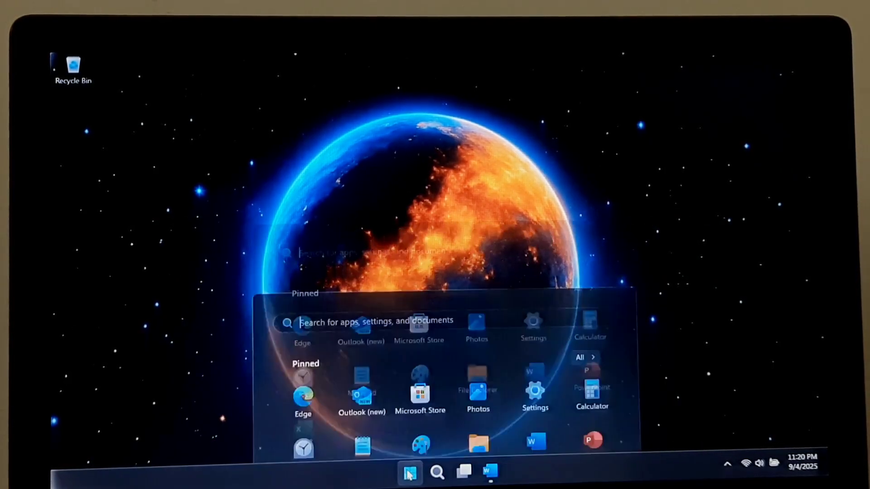
text(cmd)
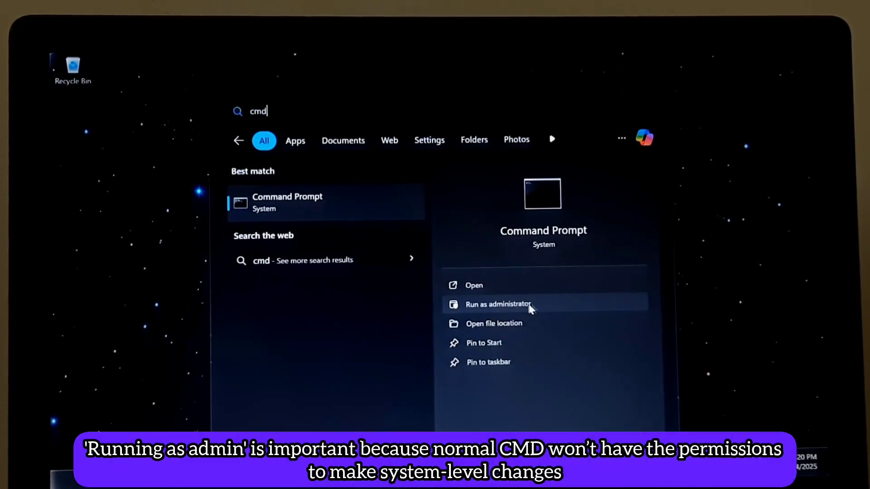
mouse_move(474, 285)
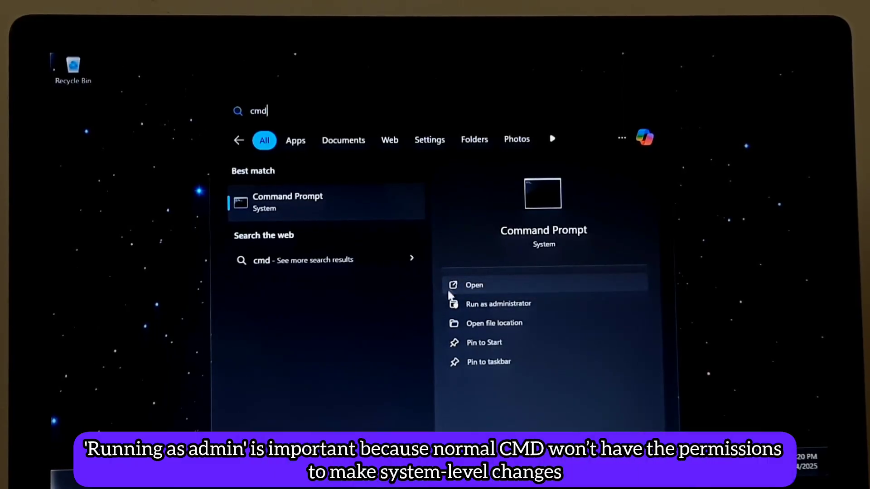
mouse_move(499, 304)
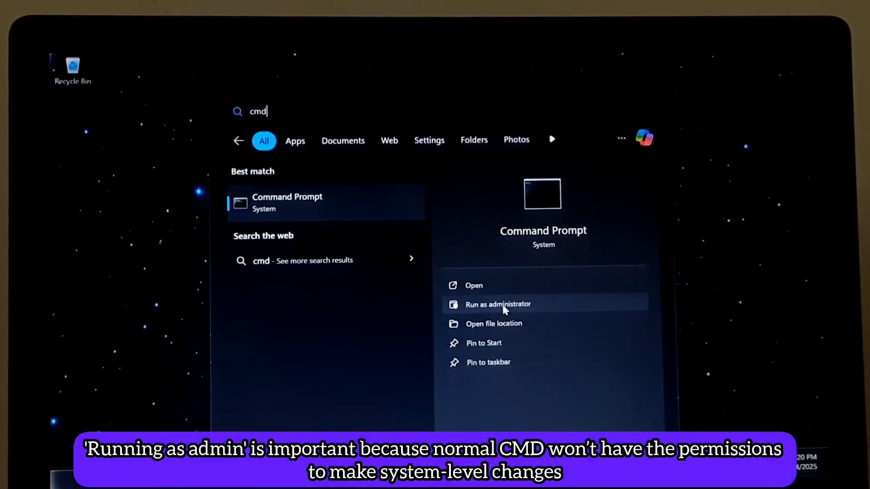
click(498, 304)
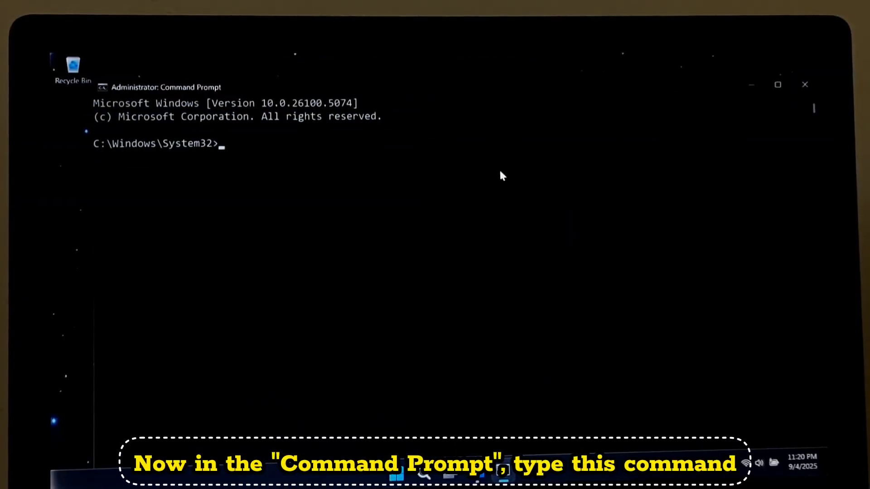
Run chkdsk and scroll through results confirming no file system problems.
text(chk)
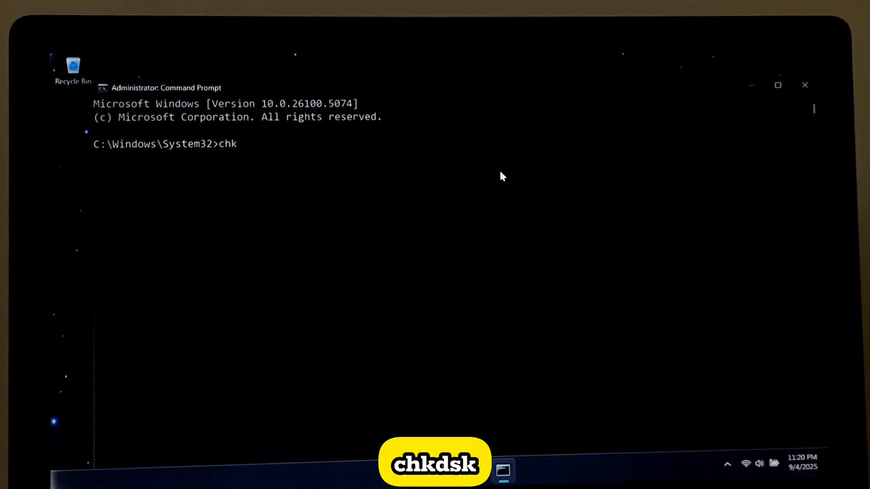
text(dsk)
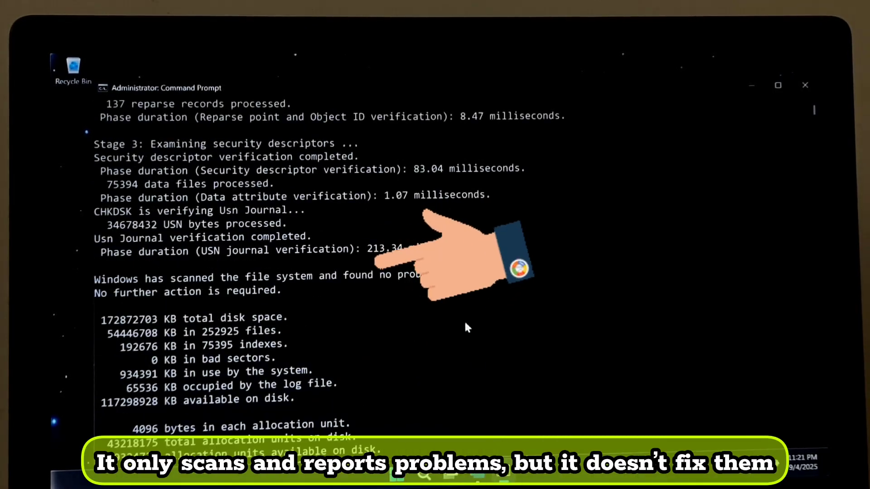
scroll(down, 3)
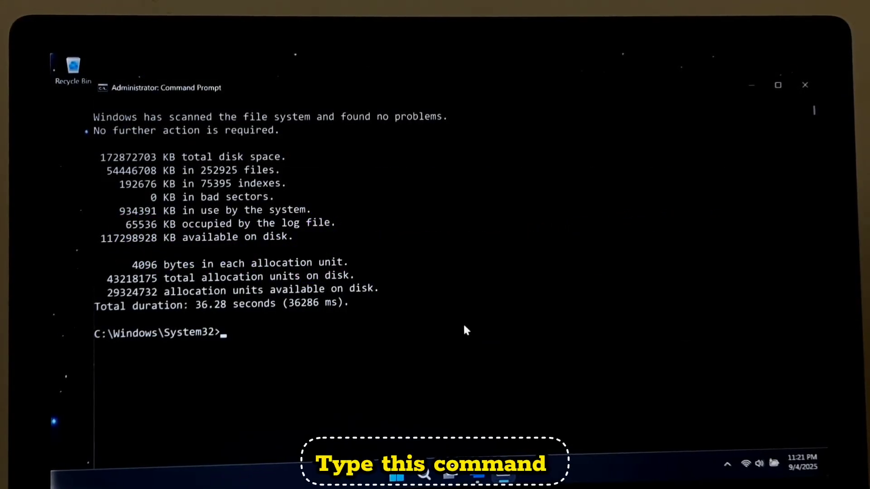
Run chkdsk /f and answer y to schedule the repair at next restart.
text(chkdsk)
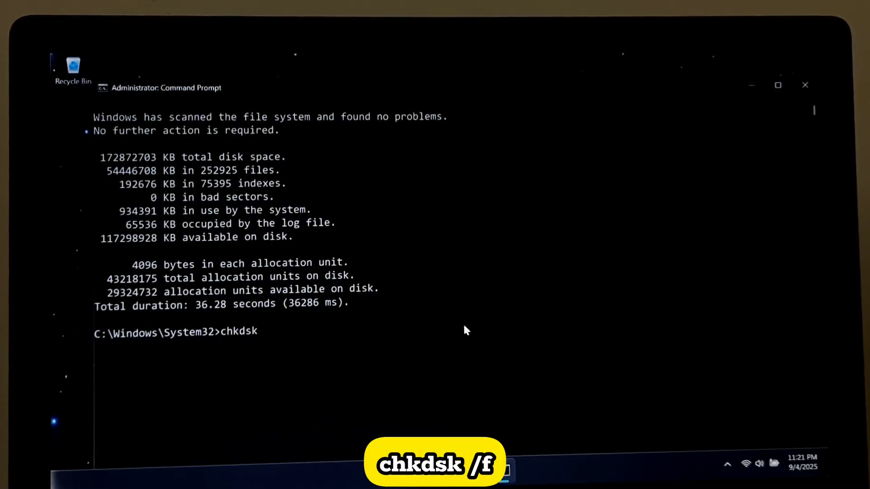
text(/f)
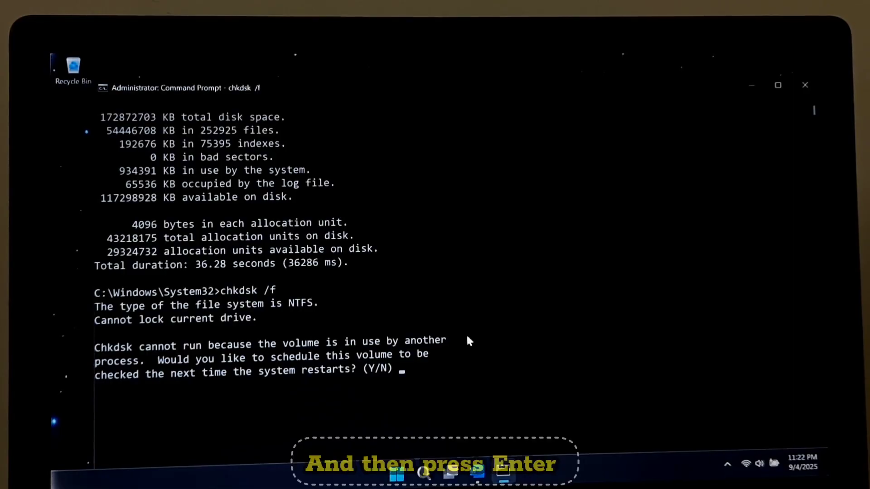
text(y)
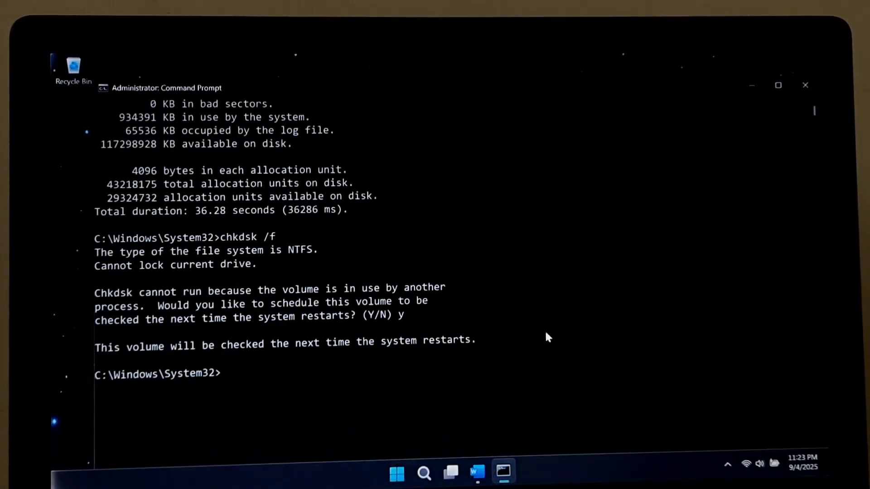
Close Command Prompt, restart the PC, then reopen cmd as administrator.
click(805, 85)
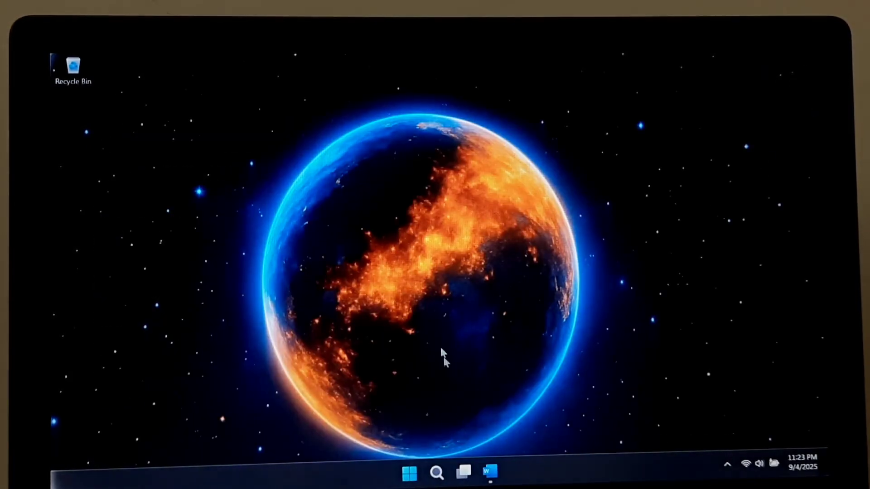
click(410, 473)
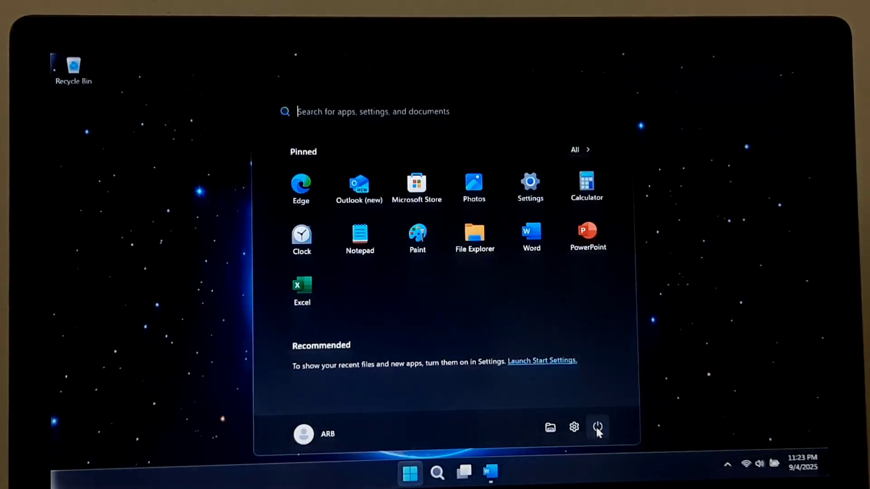
click(598, 427)
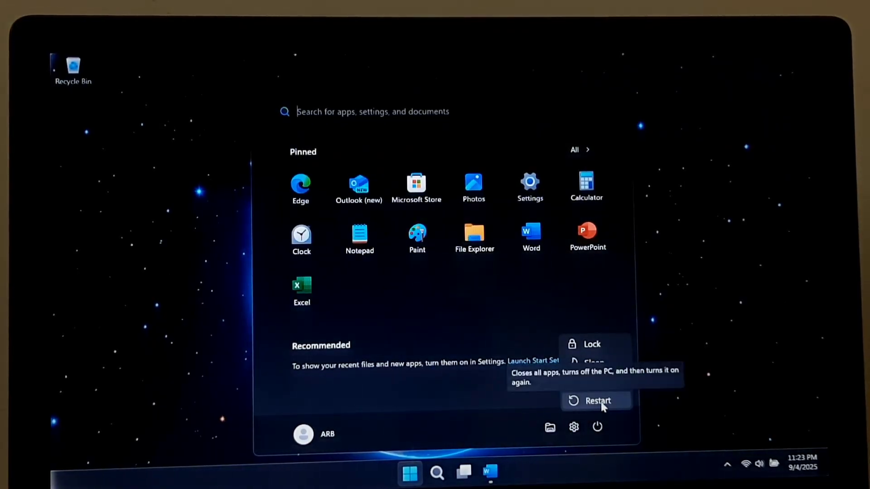
click(598, 401)
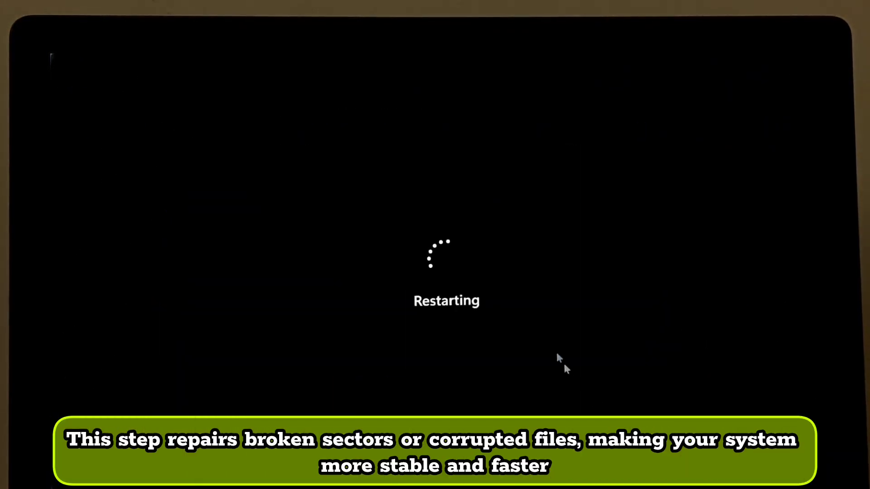
mouse_move(528, 314)
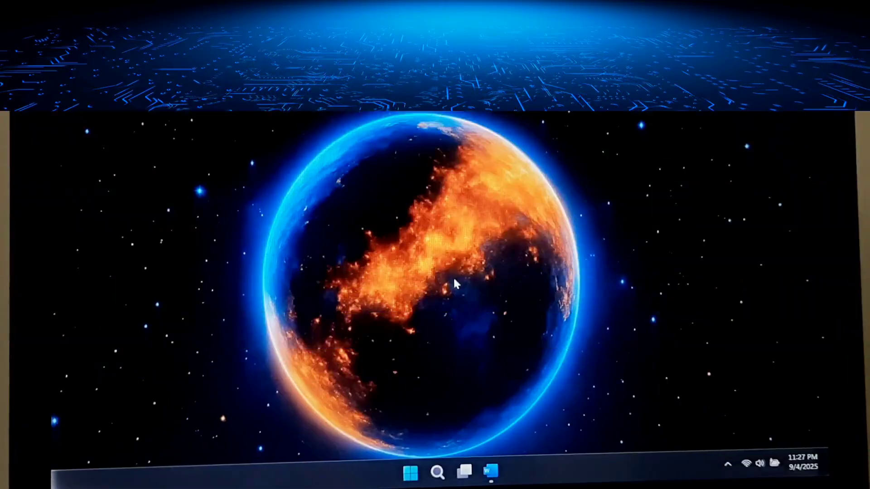
text(cmd)
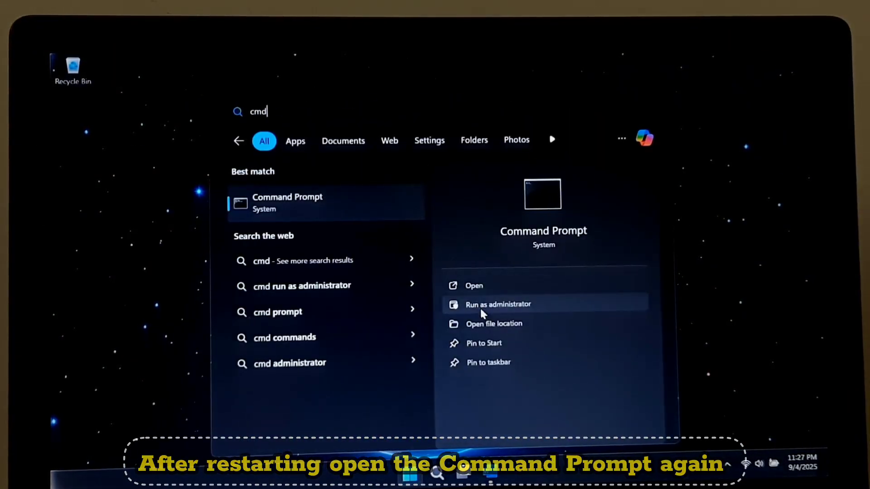
click(498, 304)
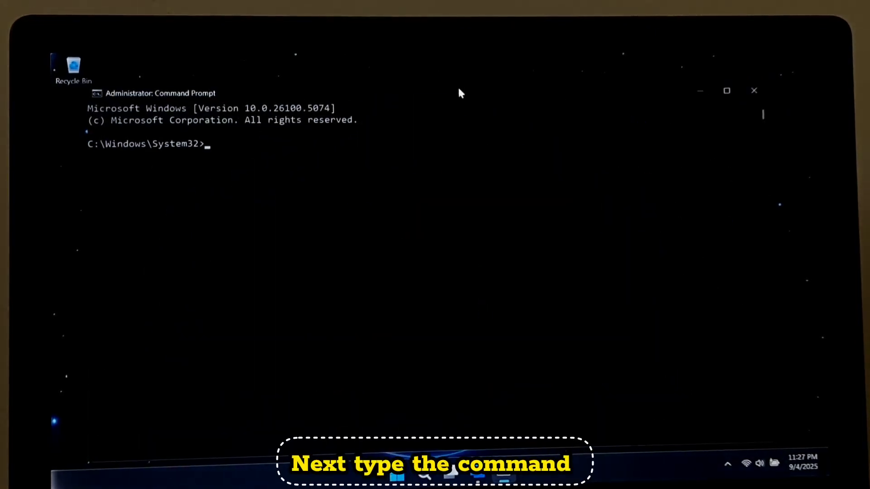
Run sfc /scannow to check system file integrity.
text(sf)
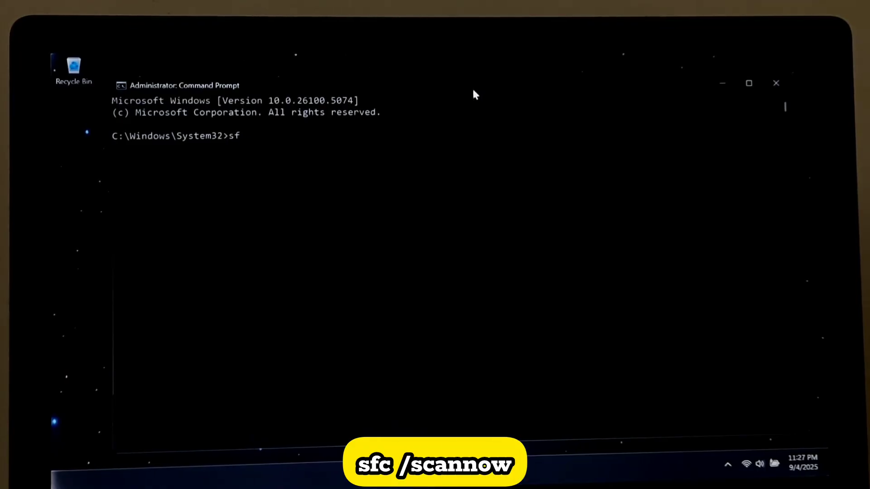
text(c /scanno)
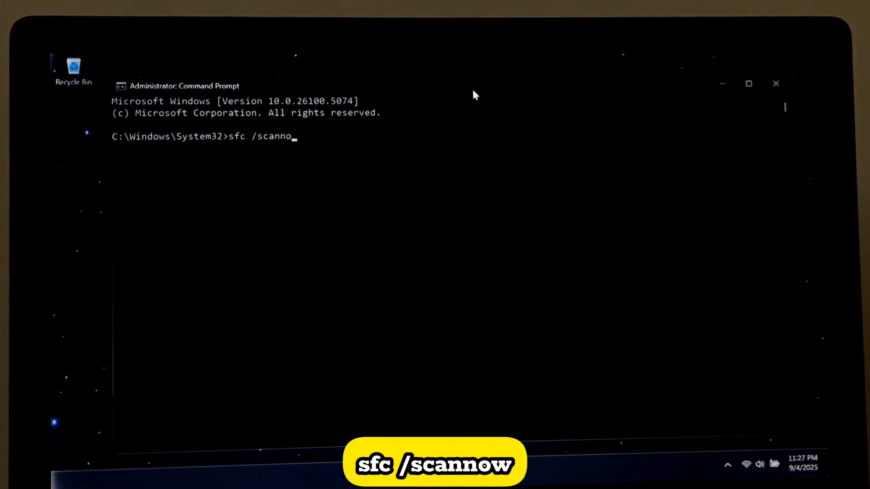
text(w)
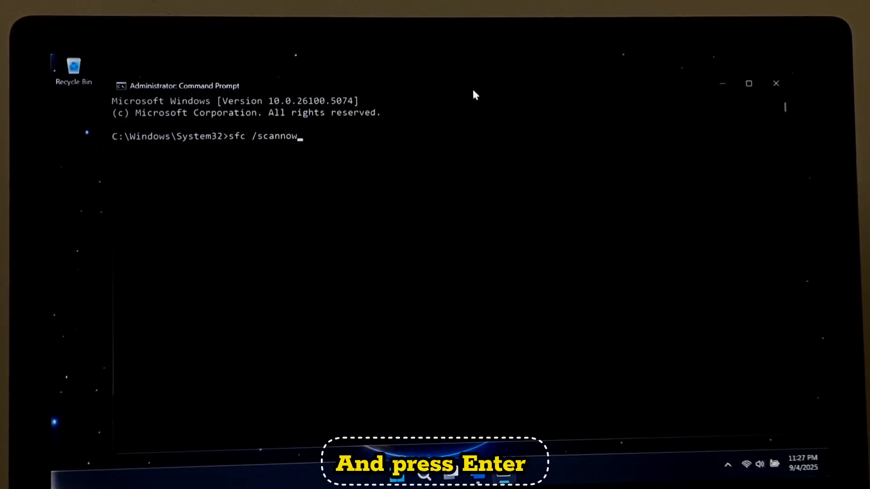
key(Enter)
text(DISM /On)
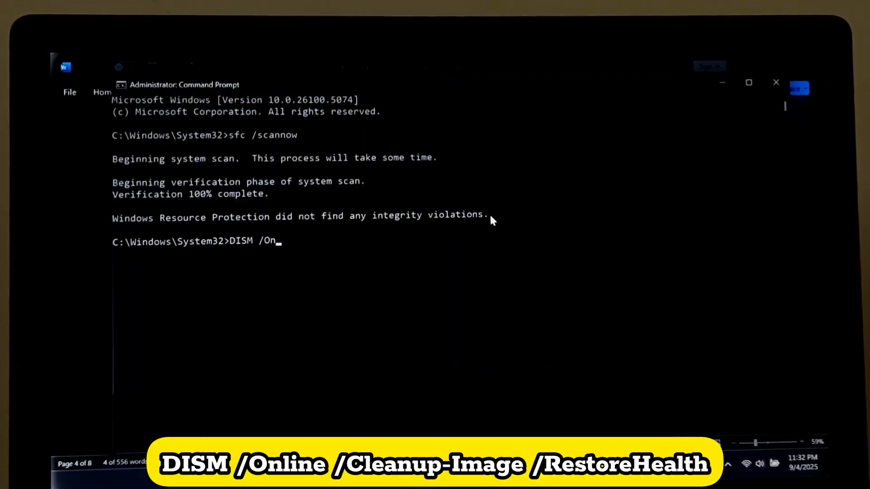
Run DISM /Online /Cleanup-Image /RestoreHealth to repair the system image.
text(line /Cleanup-Image /Res)
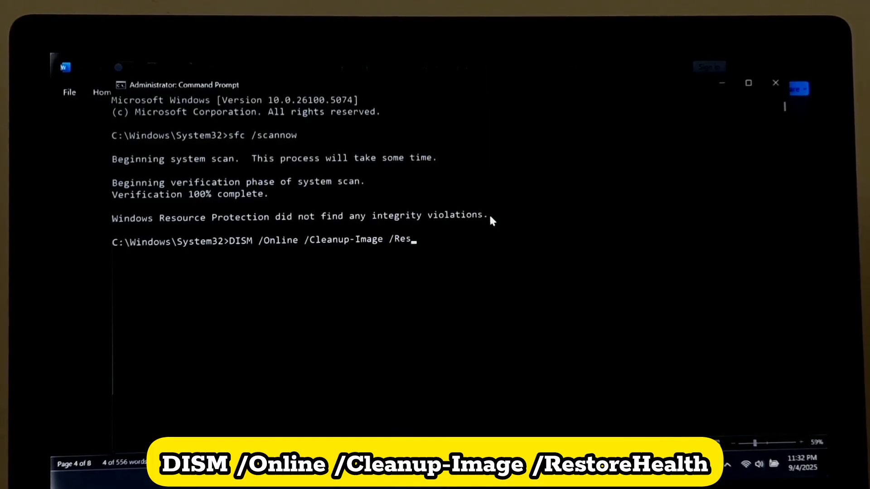
text(toreHealth)
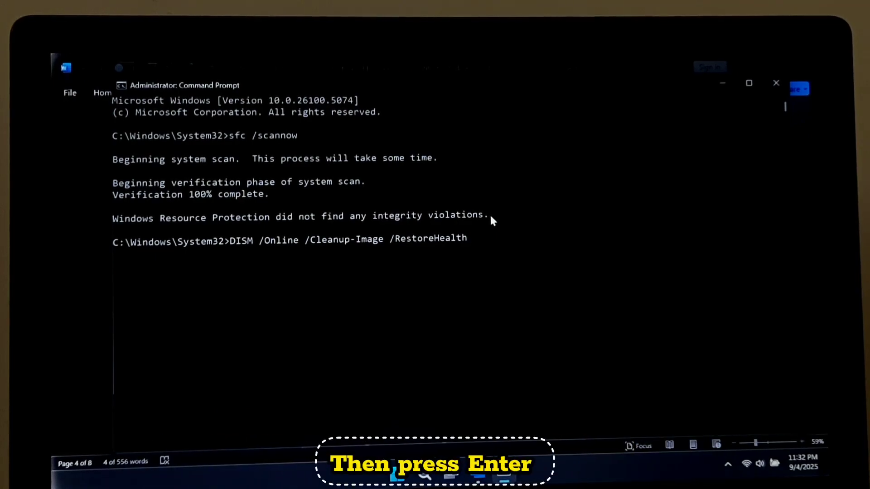
key(enter)
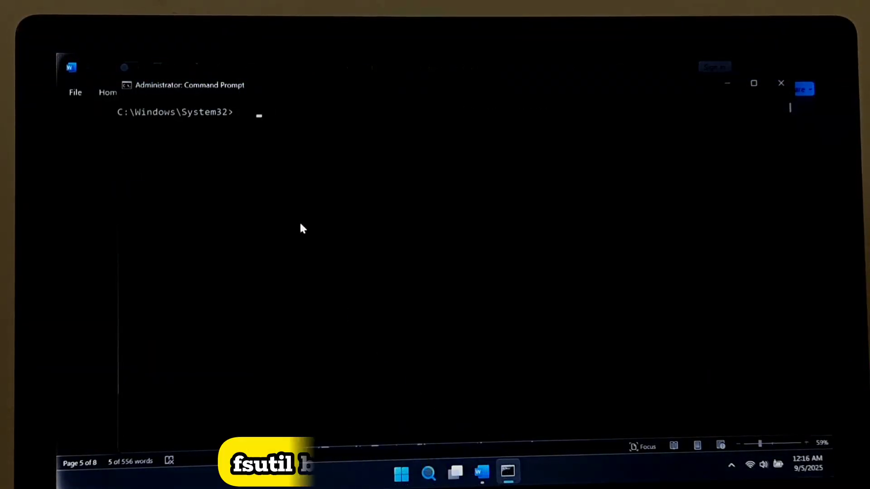
Run fsutil behavior set memoryusage 2 and get the reboot-required confirmation.
text(fsutil beha)
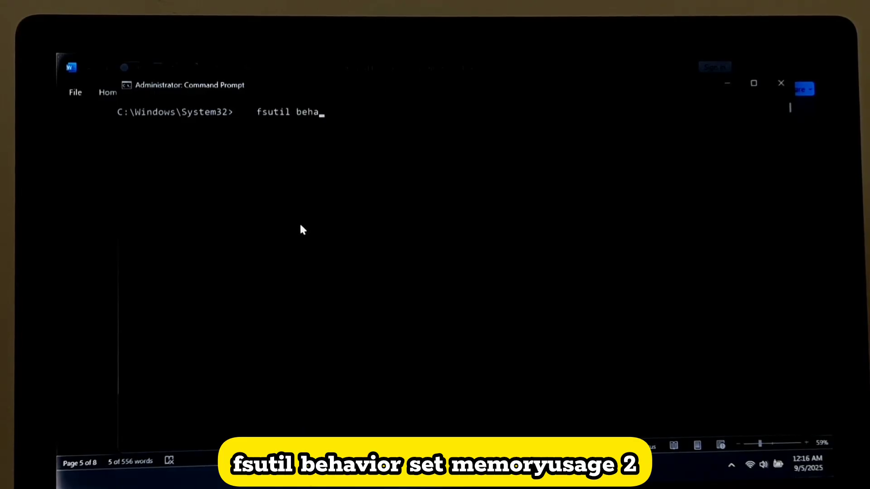
text(vior set mem)
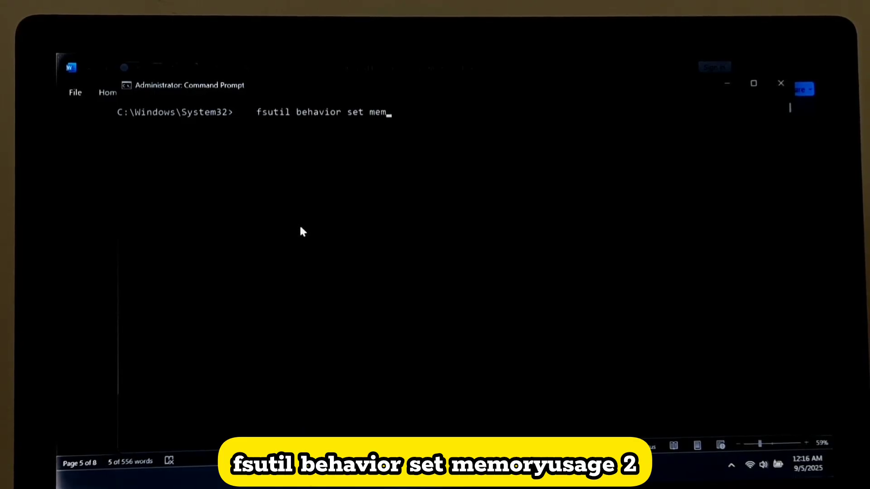
text(oryusage 2)
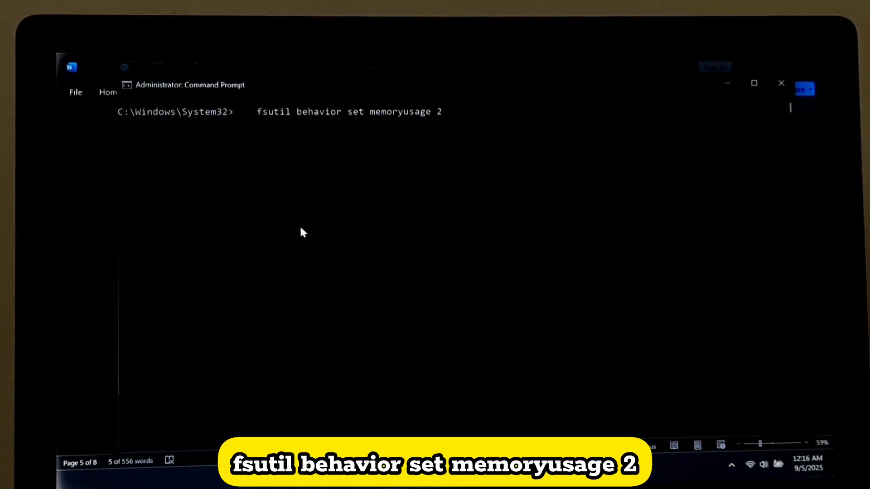
key(enter)
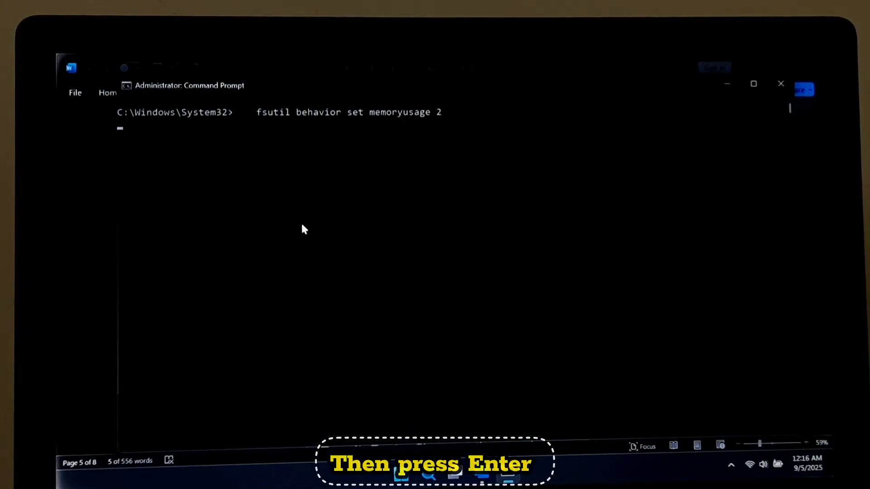
key(Enter)
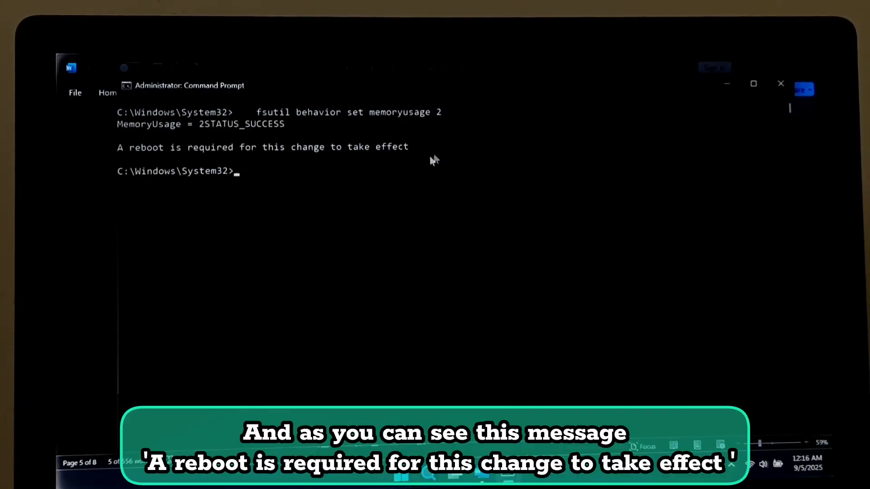
mouse_move(417, 185)
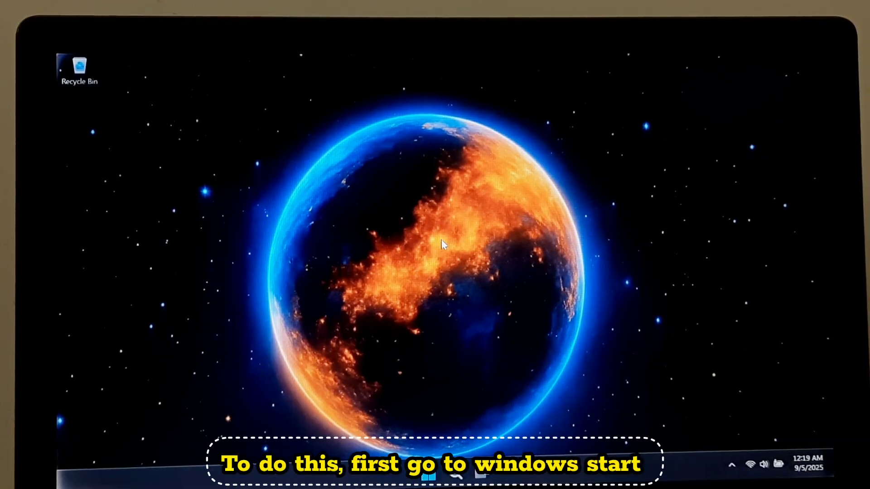
Open This PC's Properties from File Explorer to view 8.00 GB installed RAM.
click(427, 477)
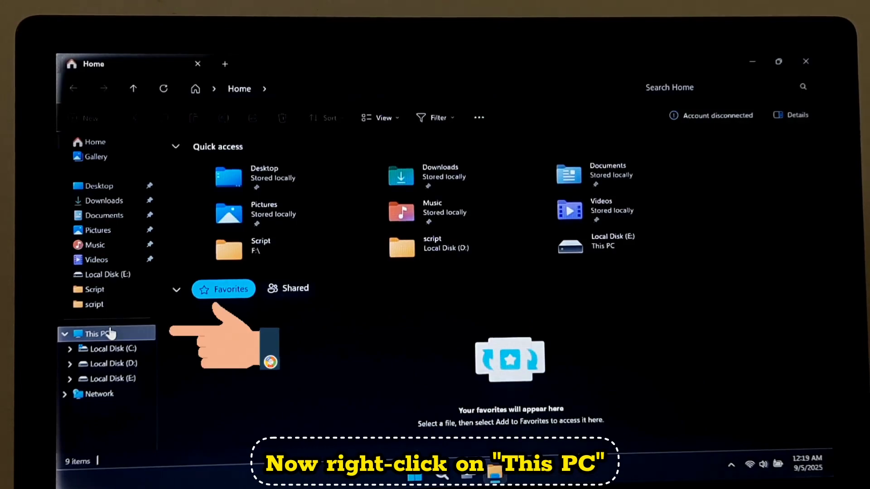
click(99, 333)
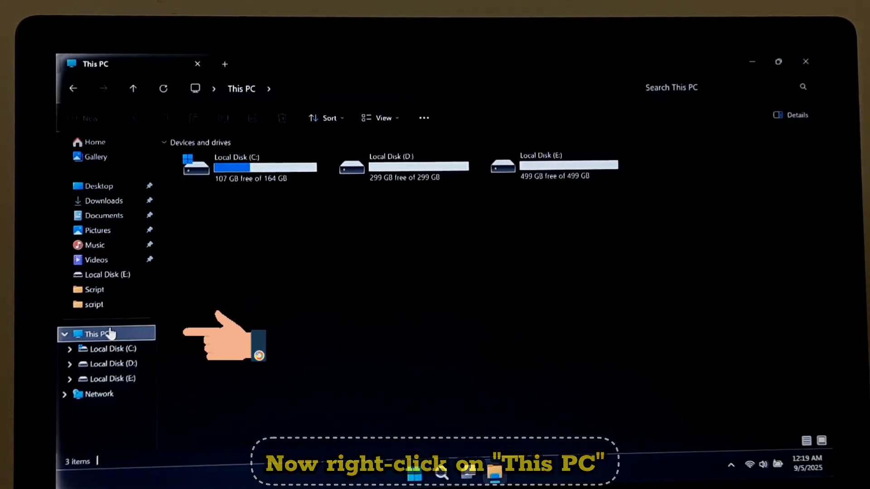
right_click(96, 334)
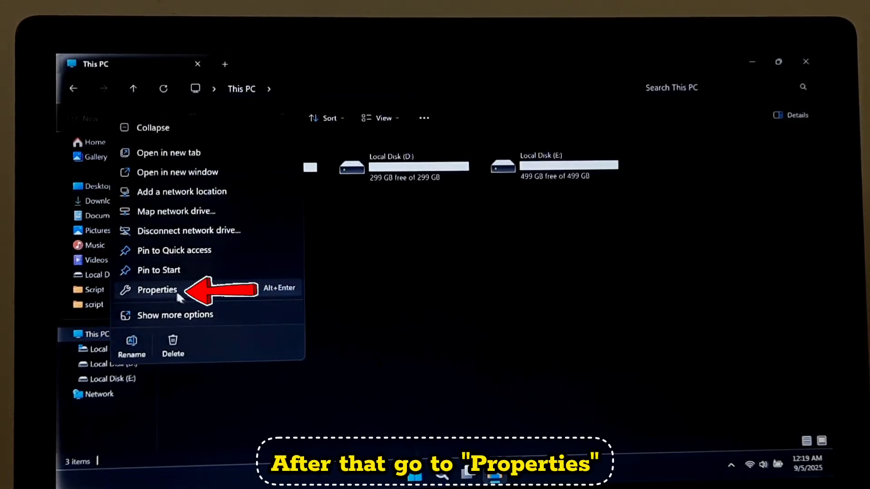
click(157, 289)
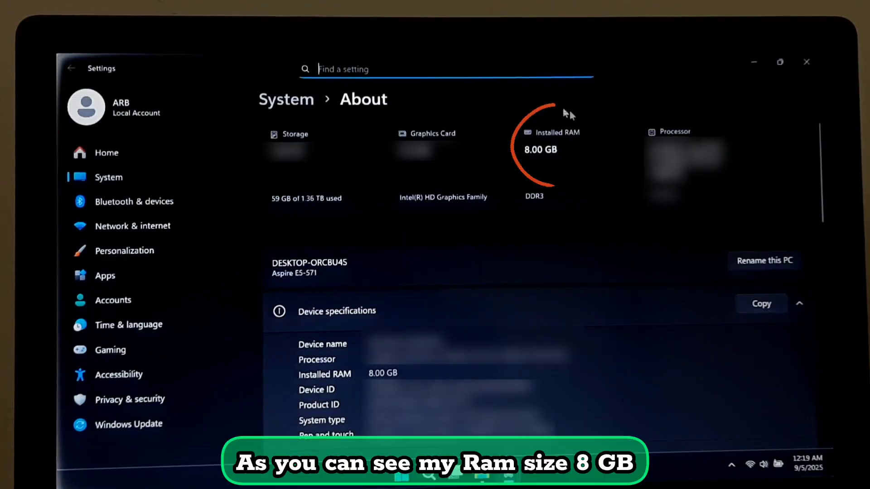
mouse_move(588, 178)
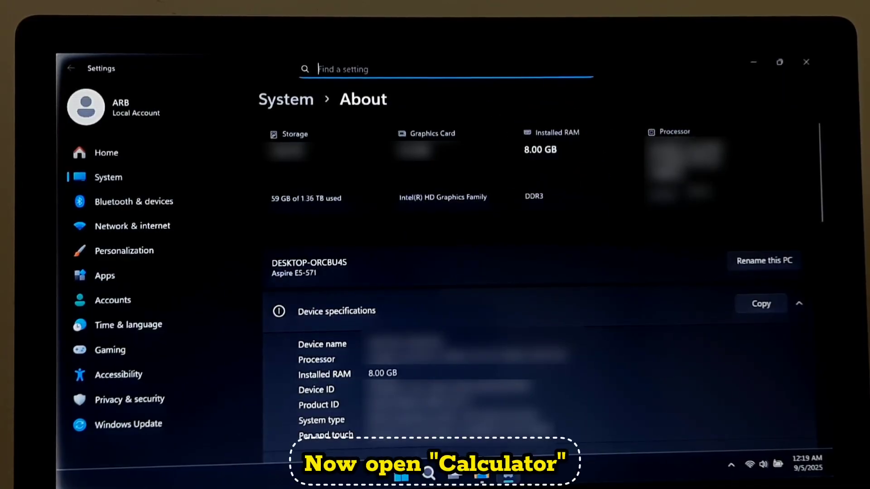
Calculate 8 × 1024 = 8,192, then divide by 2 to get 4,096.
click(494, 473)
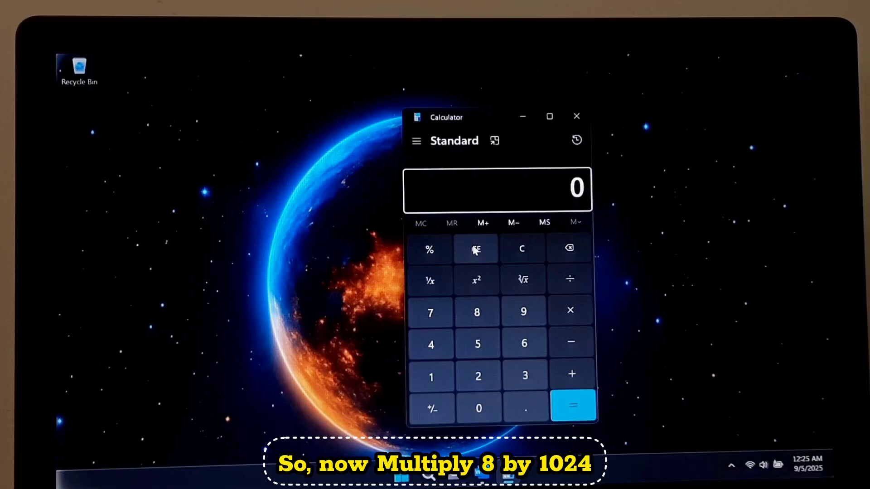
click(570, 310)
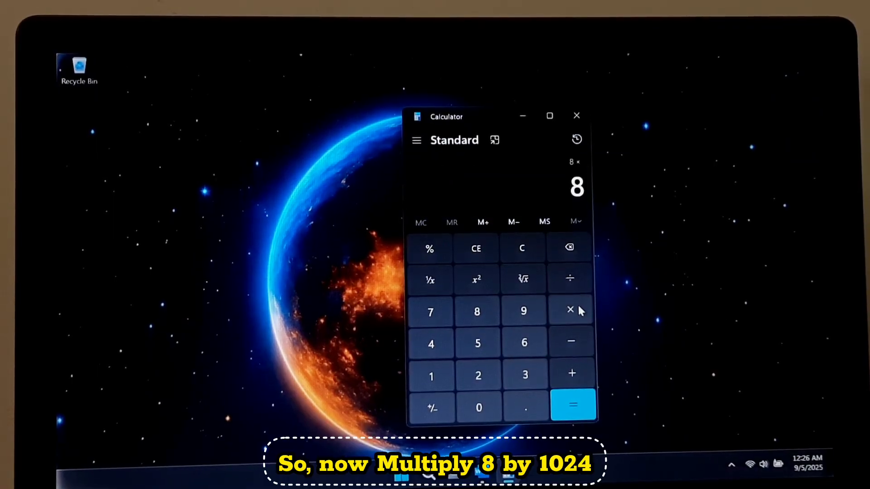
click(573, 405)
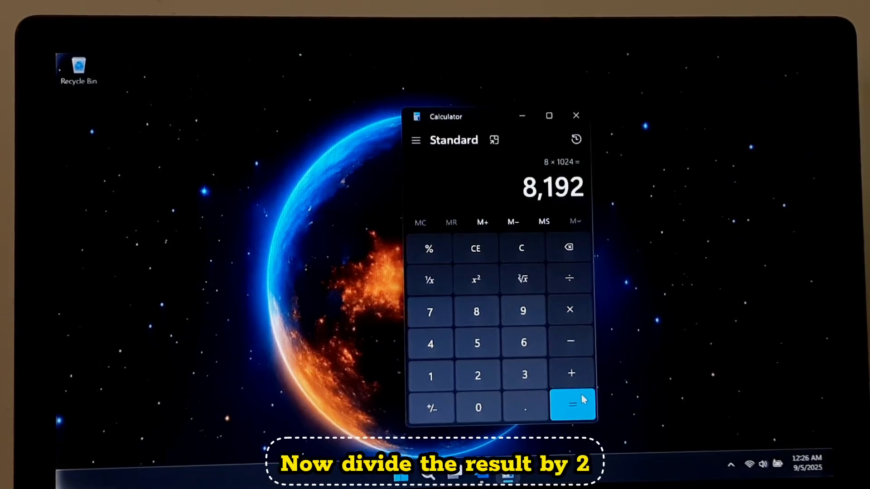
click(570, 279)
text(2)
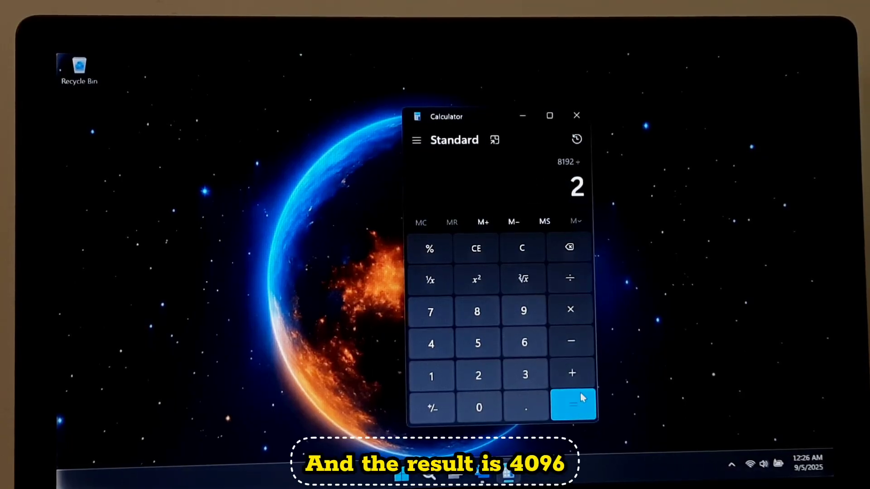
click(573, 405)
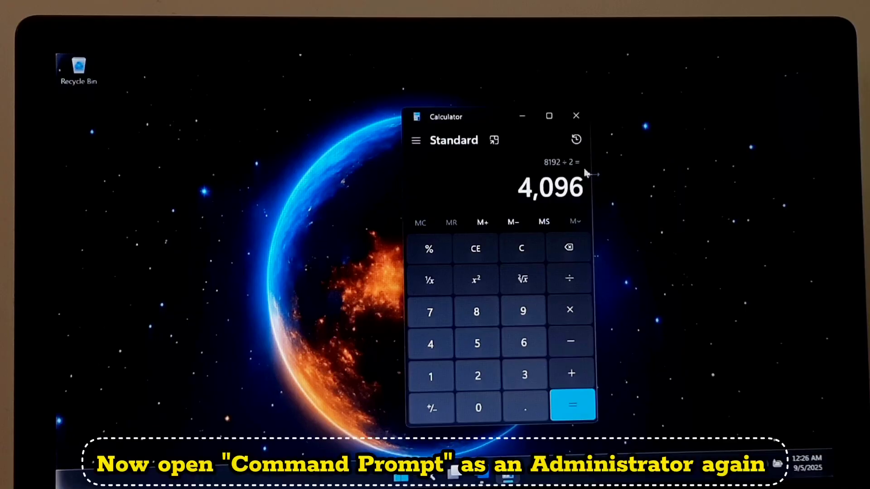
In an admin prompt, run BCDEdit /set increaseuserva 4096 and confirm success.
click(575, 116)
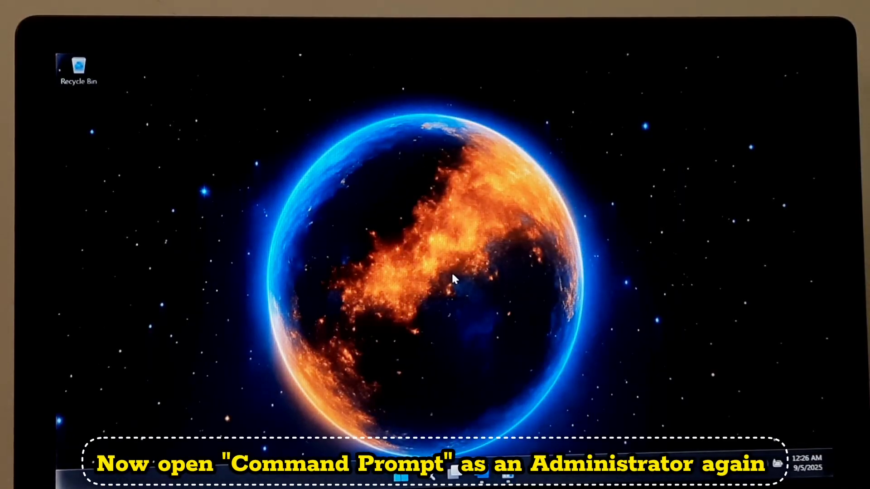
text(cm)
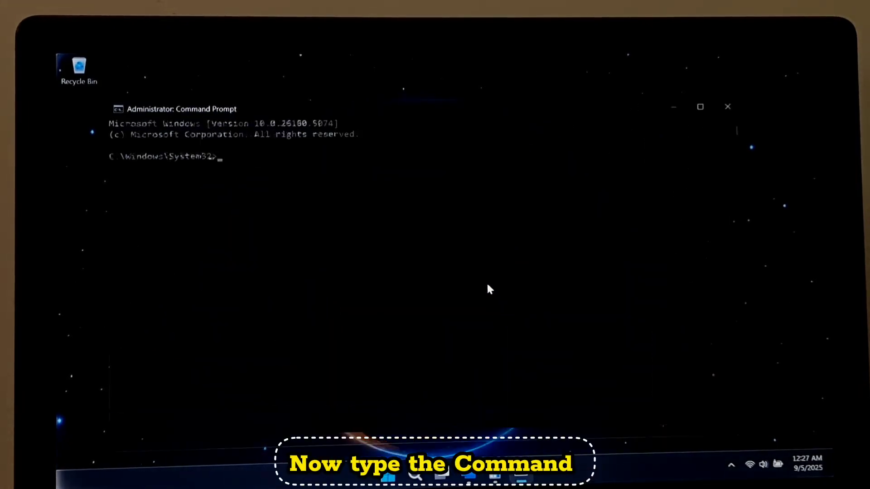
text(BCDEdit /set increaseuserva <ca)
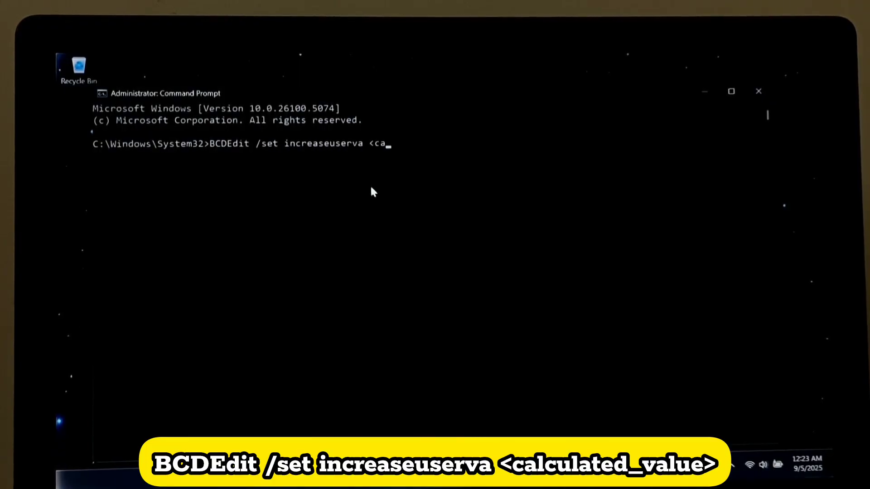
text(lculated_value)
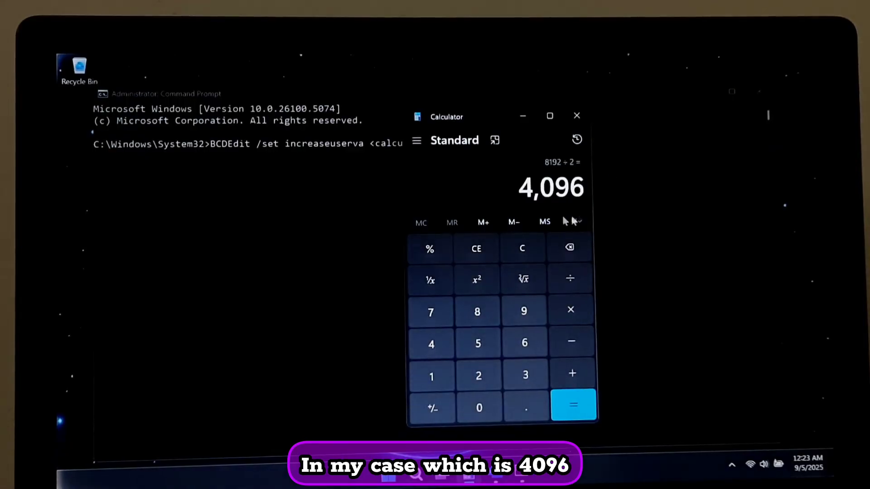
click(576, 116)
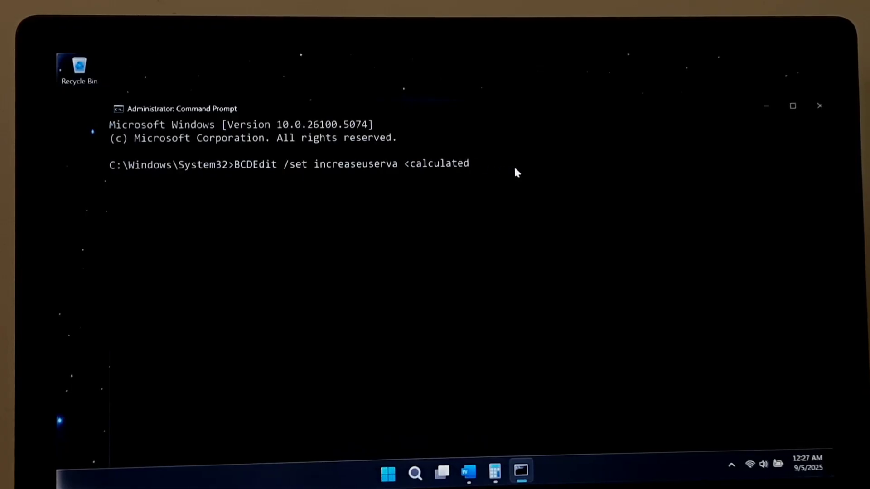
key(Backspace)
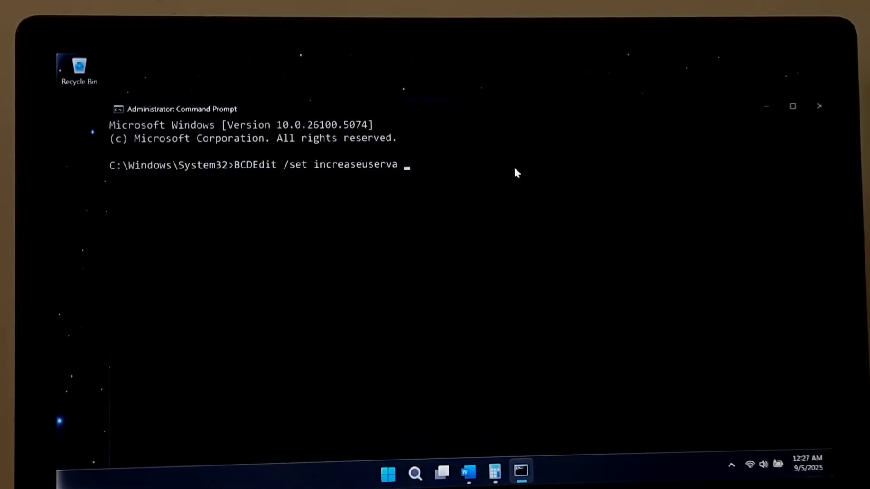
text(4096)
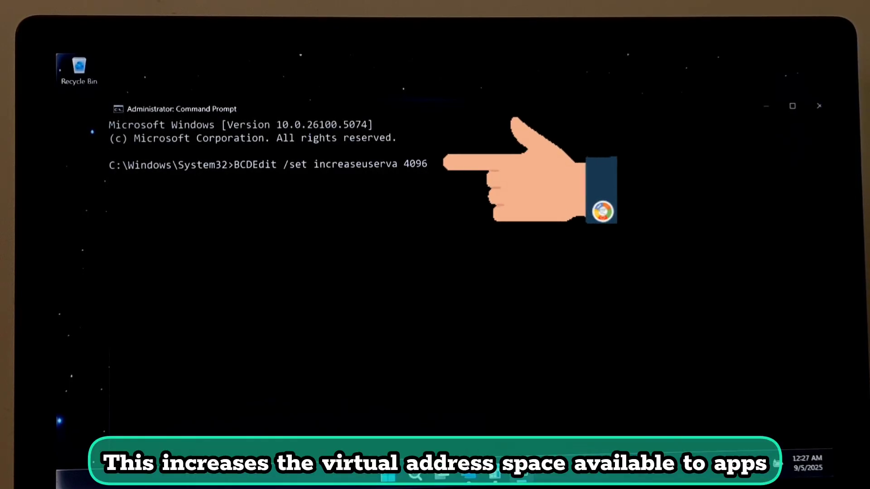
mouse_move(529, 172)
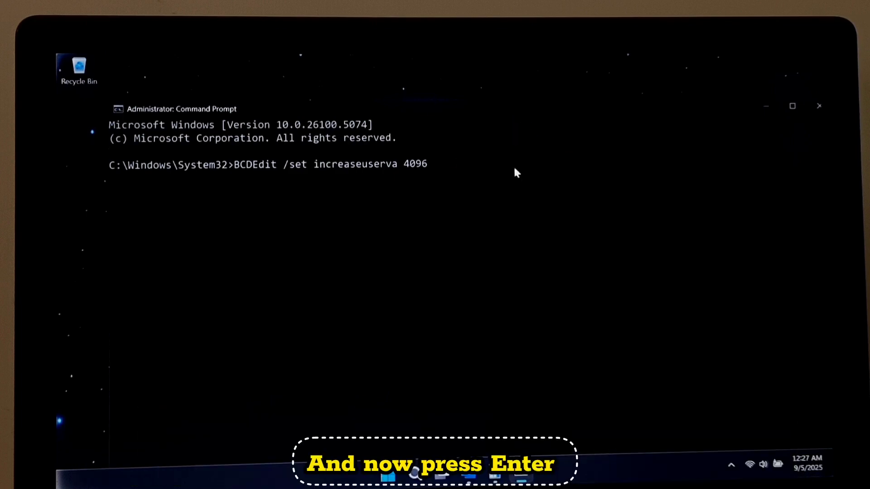
key(enter)
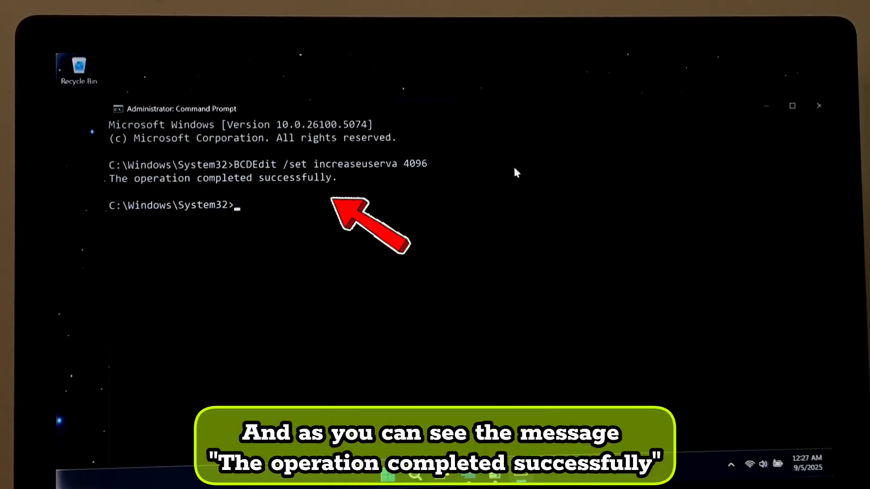
mouse_move(269, 156)
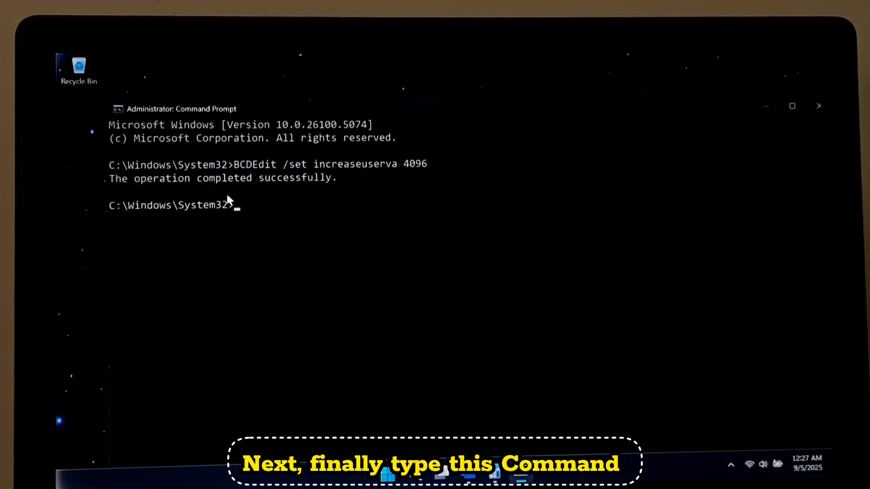
Run 'bcdedit /set useplatformtick yes' so it reports the operation completed successfully.
text(bcdedit /set useplatfo)
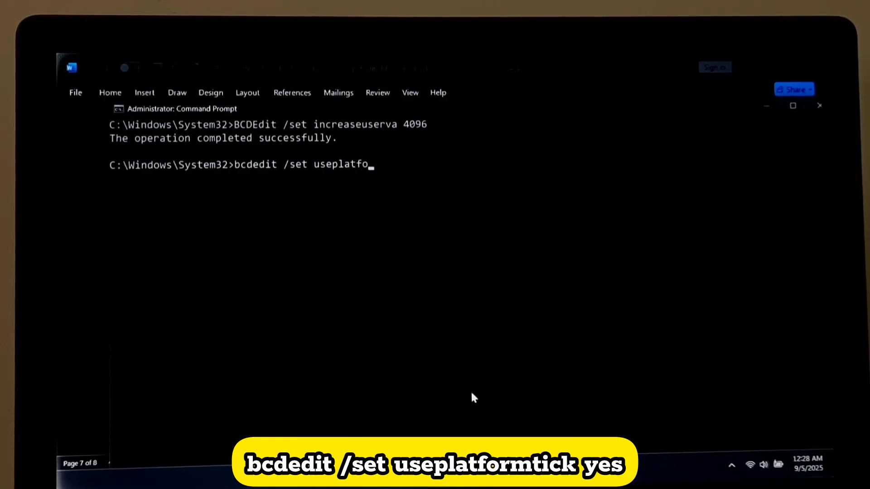
text(rmtick yes)
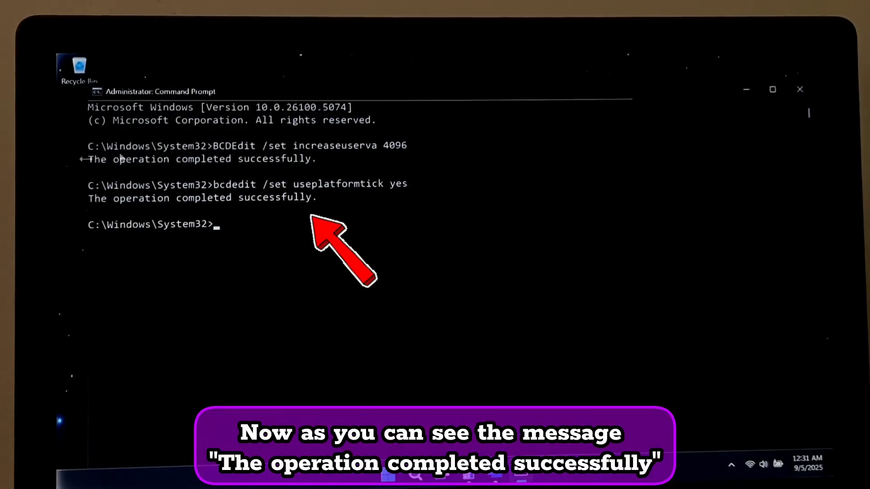
mouse_move(302, 176)
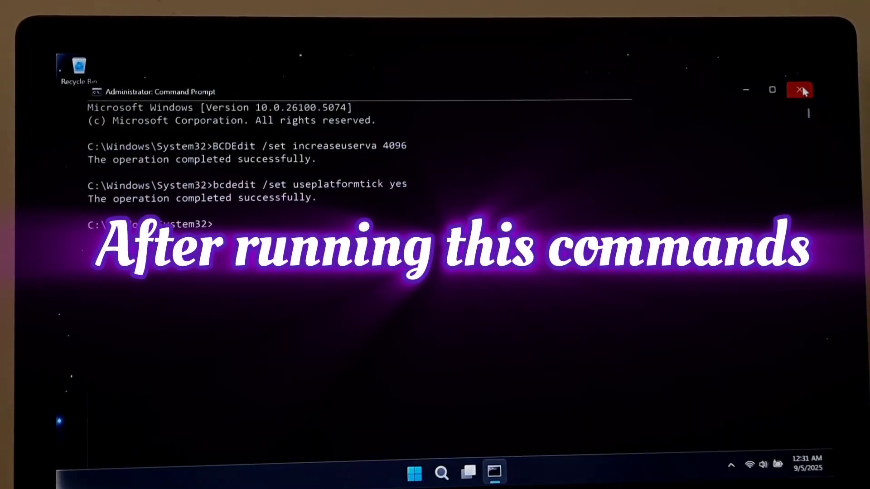
Close the administrator Command Prompt window, leaving the Windows desktop clear.
click(799, 90)
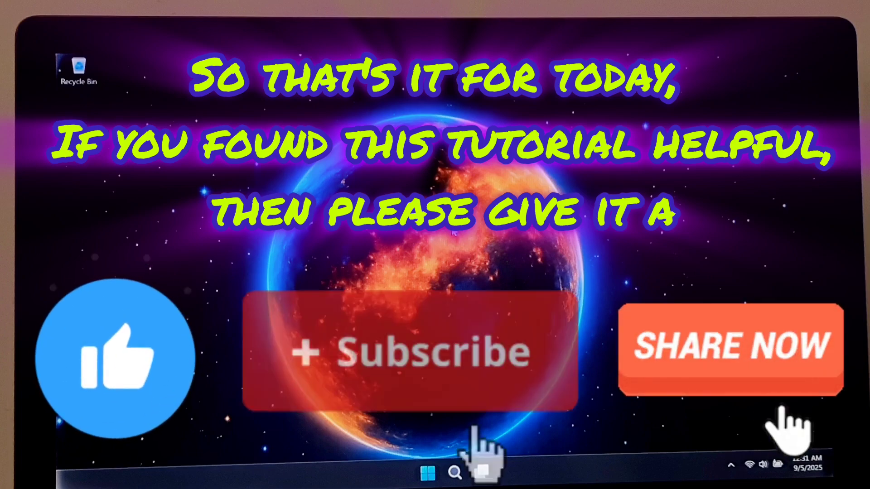
click(411, 349)
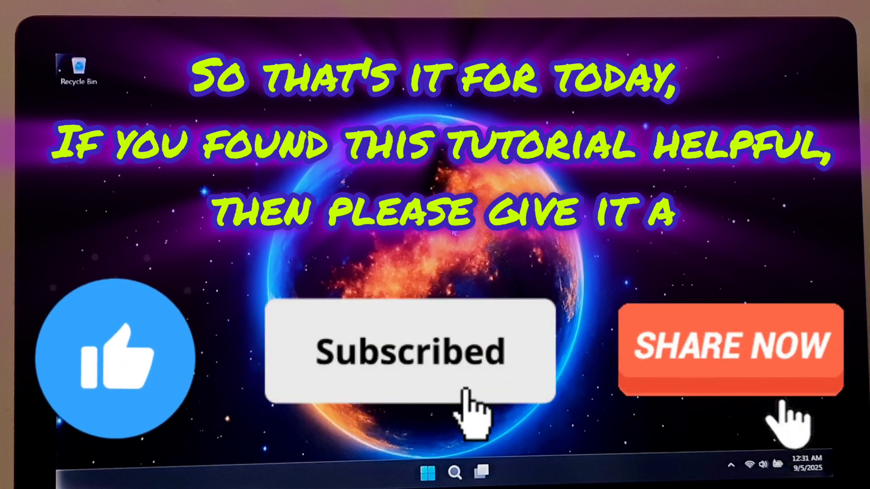